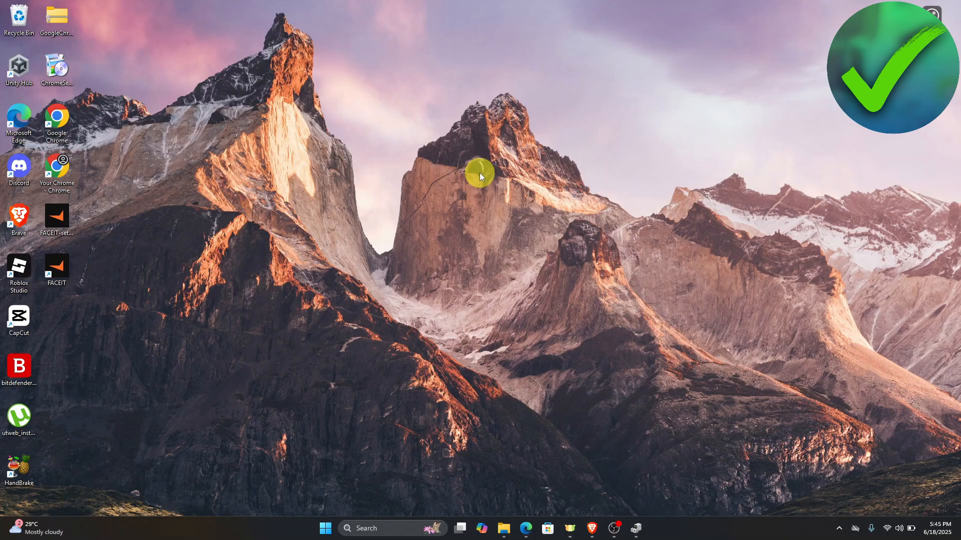
# Open Display settings from the desktop's right-click menu
pyautogui.rightClick(481, 176)
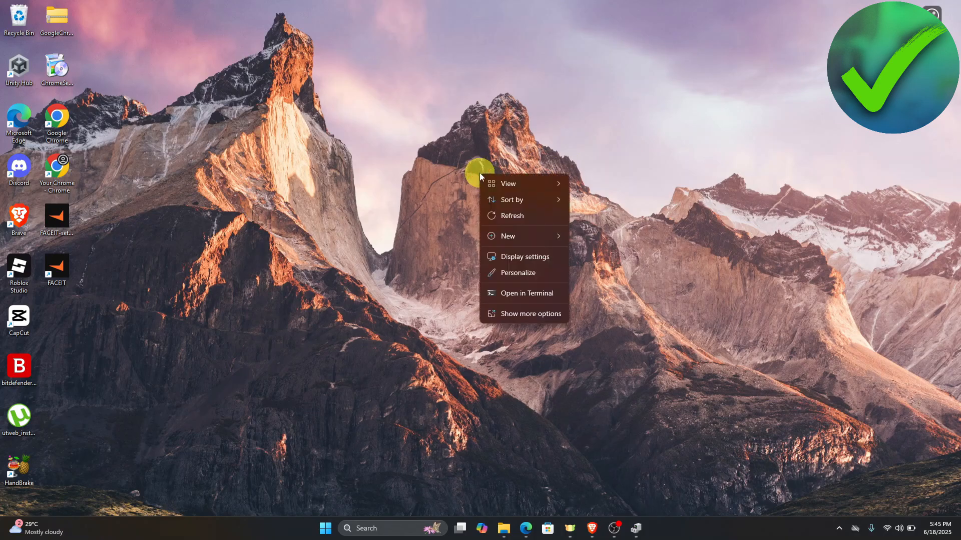
pyautogui.click(538, 257)
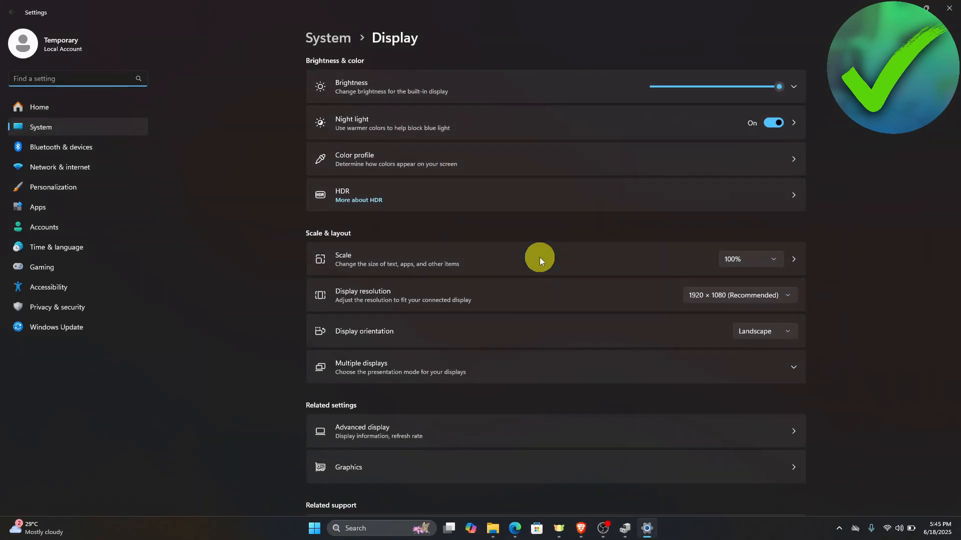
pyautogui.moveTo(335, 245)
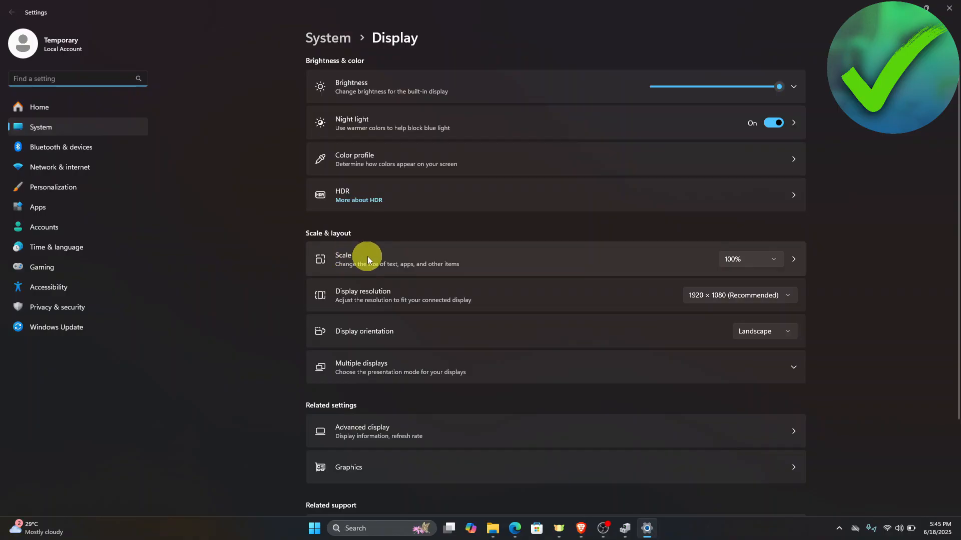
pyautogui.moveTo(739, 269)
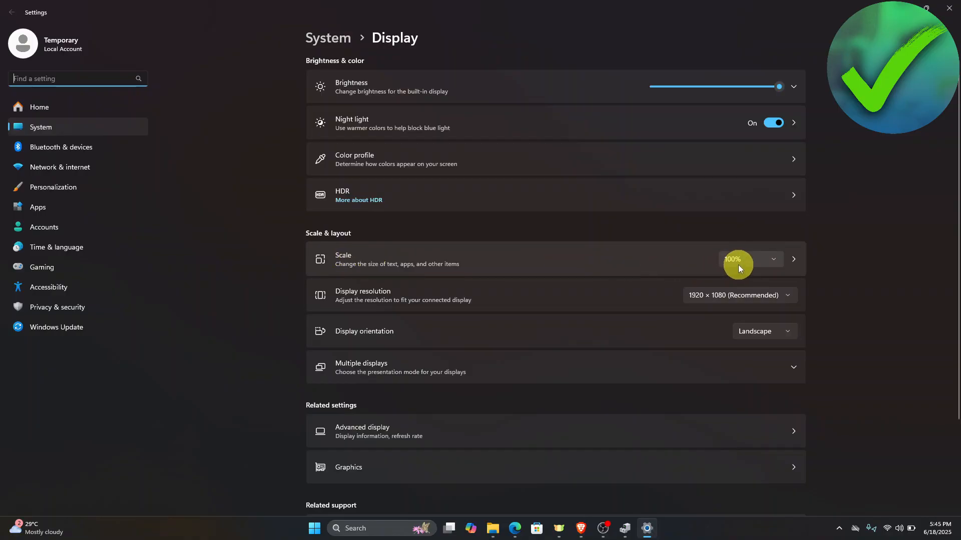
# Expand the Scale dropdown showing 100% current, 125% recommended, 150% and 175%
pyautogui.click(771, 259)
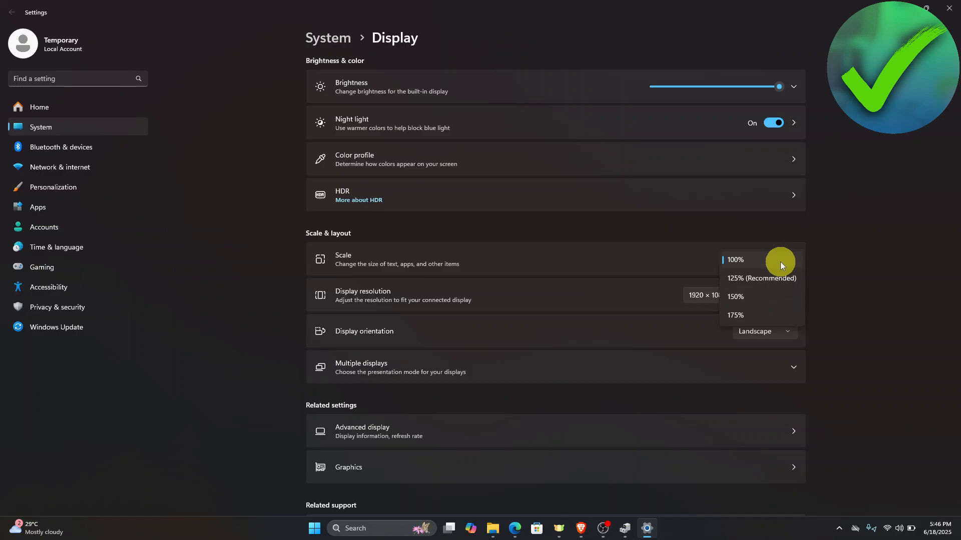
pyautogui.moveTo(773, 272)
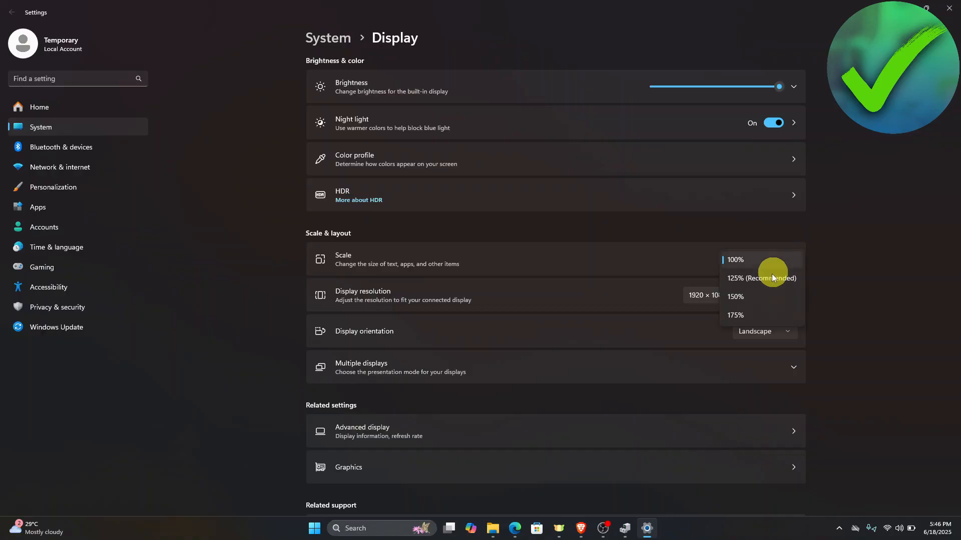
pyautogui.moveTo(776, 284)
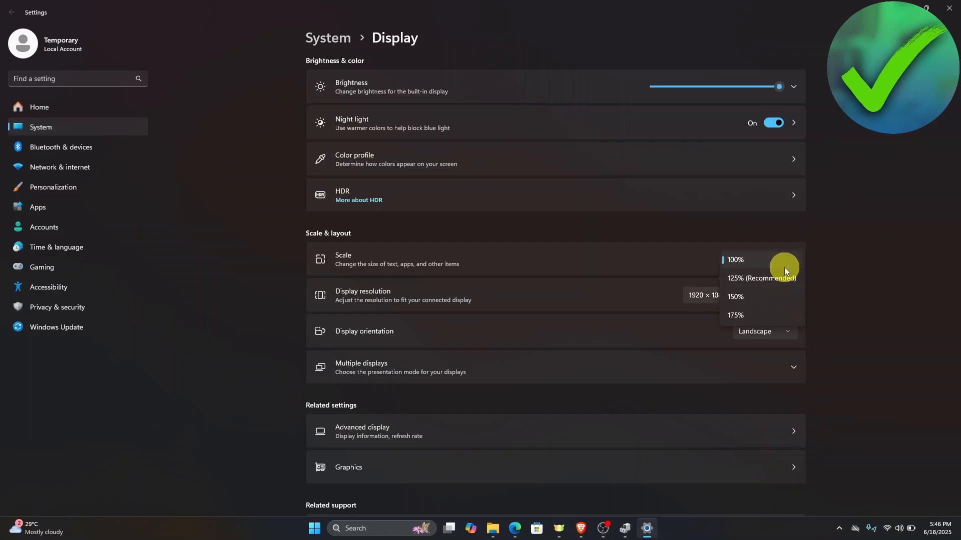
pyautogui.moveTo(785, 276)
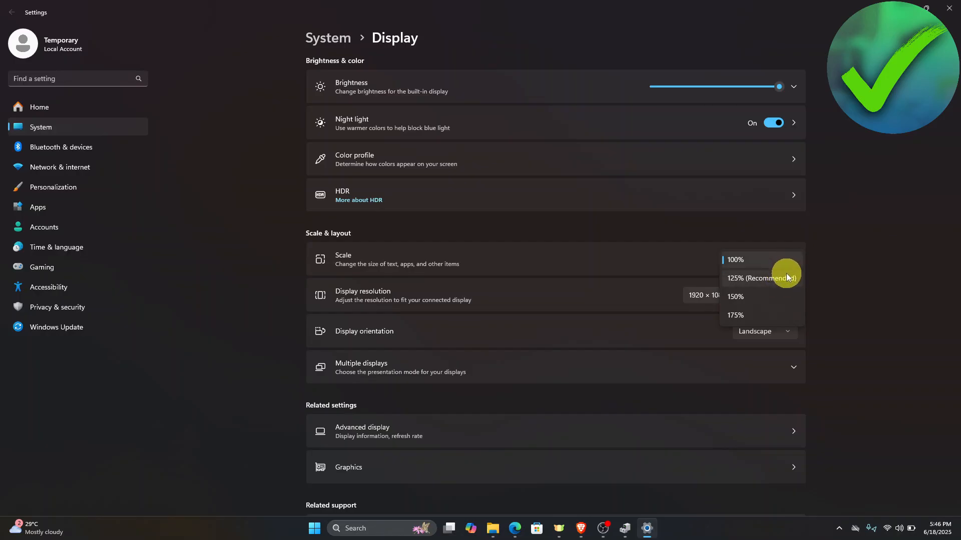
pyautogui.moveTo(893, 313)
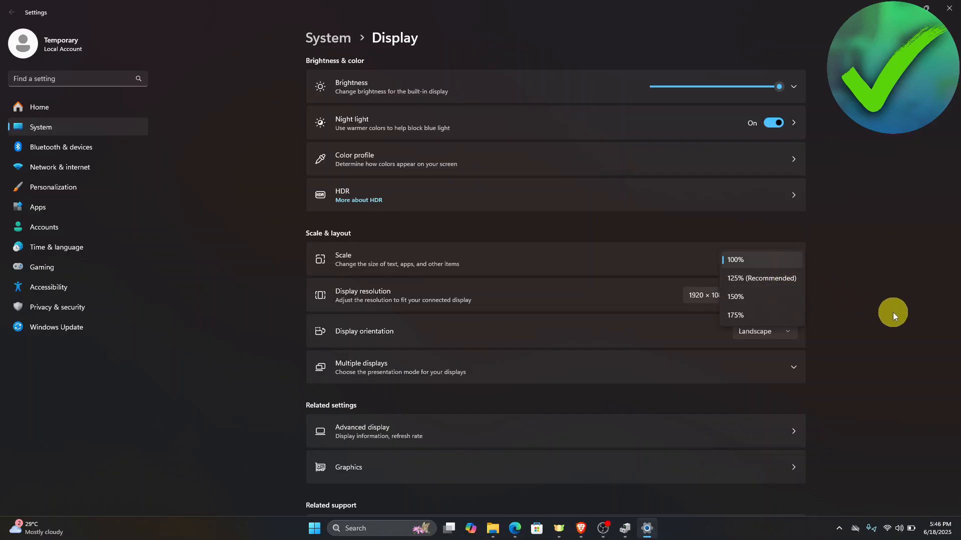
# Keep scale at 100% and confirm the recommended 1920 × 1080 display resolution
pyautogui.click(734, 260)
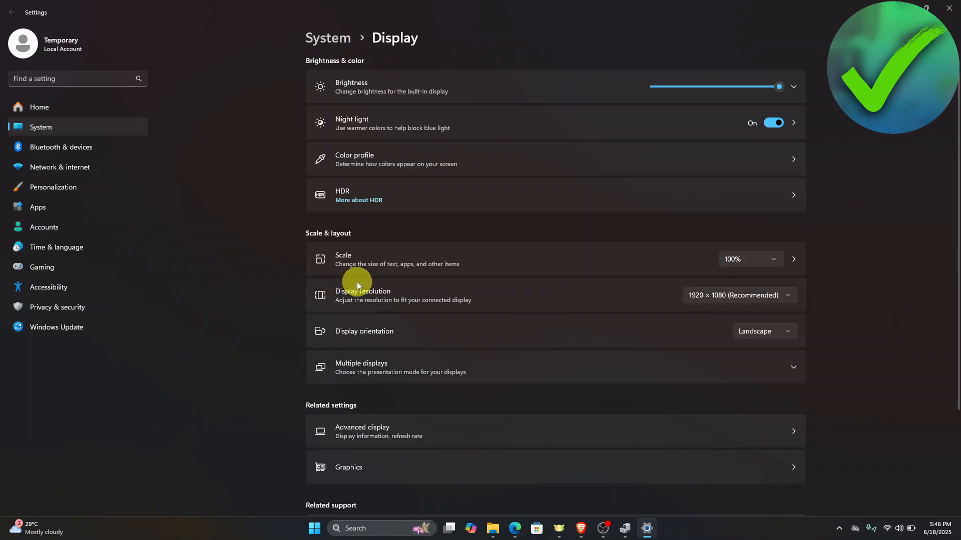
pyautogui.moveTo(790, 296)
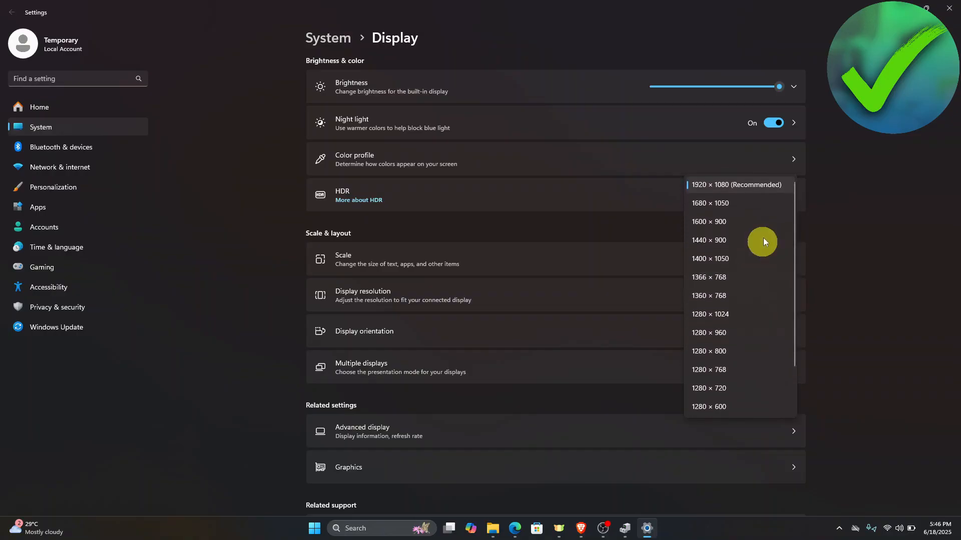
pyautogui.moveTo(733, 188)
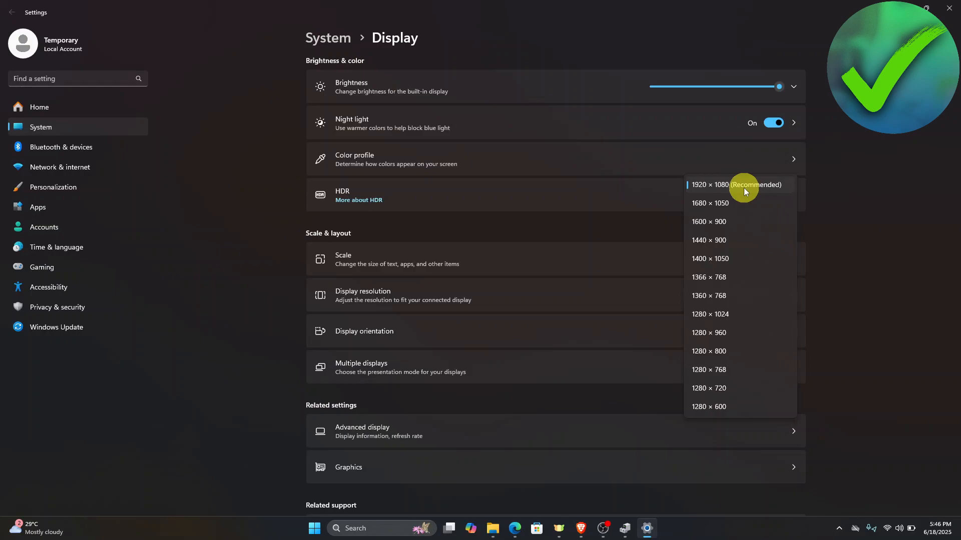
pyautogui.click(738, 184)
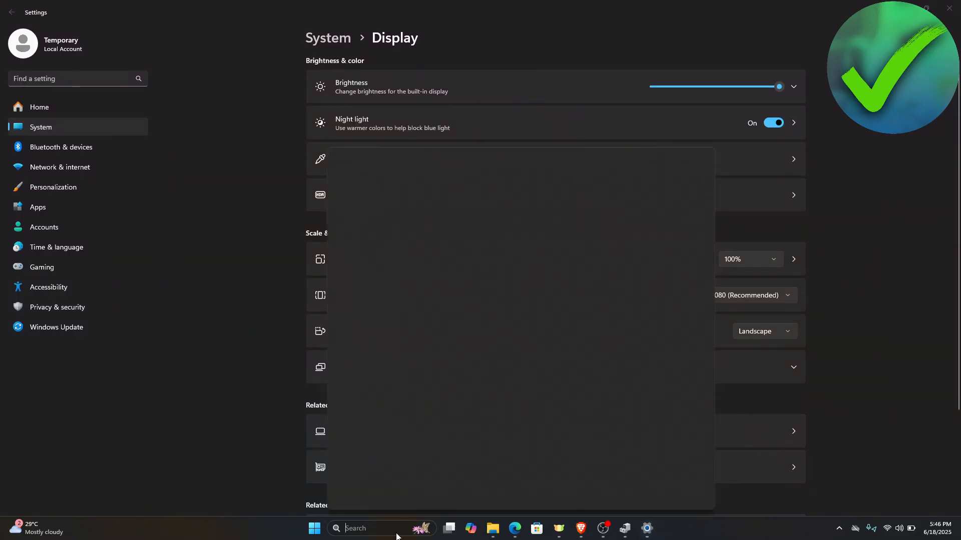
# Open Device Manager via search and view the Intel Iris Xe Graphics driver details, version 31.0.101.4032
pyautogui.write('devi')
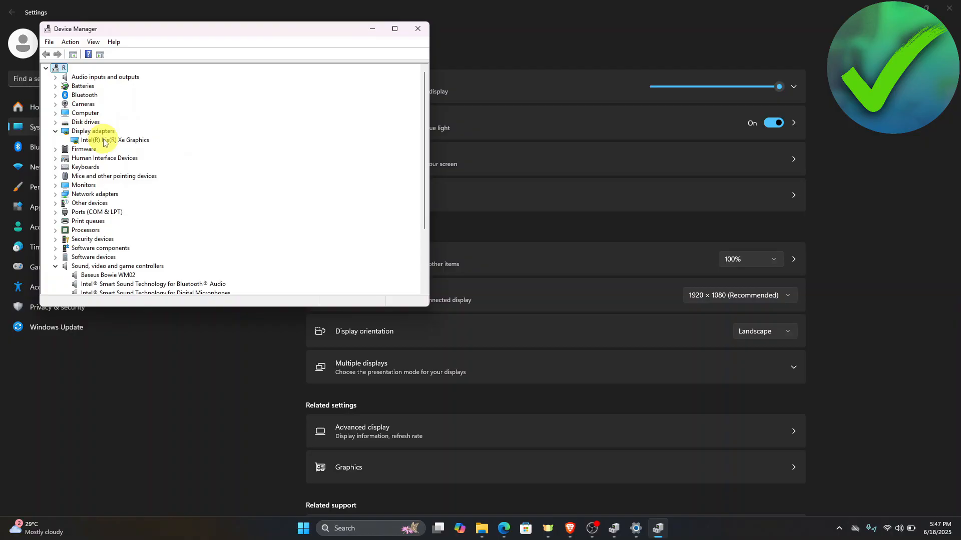
pyautogui.doubleClick(115, 140)
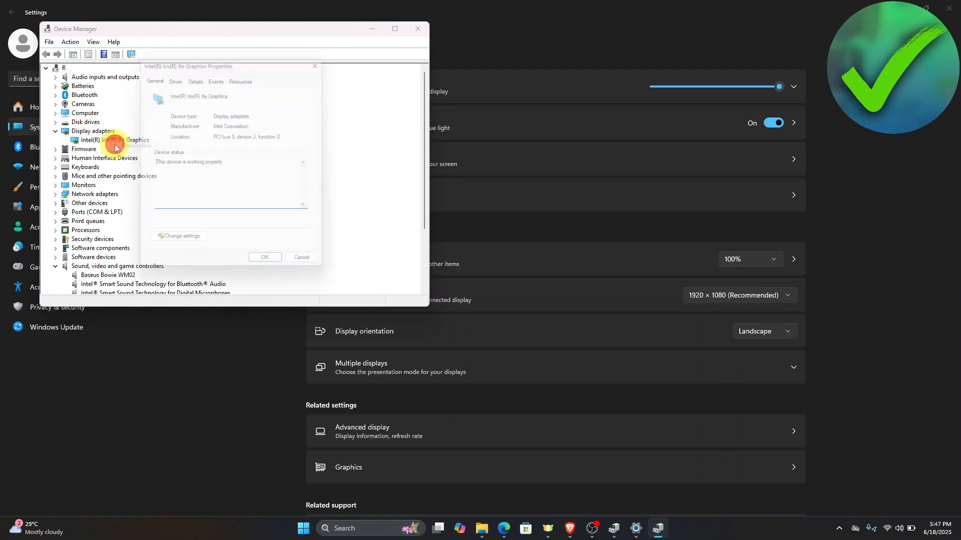
pyautogui.click(108, 90)
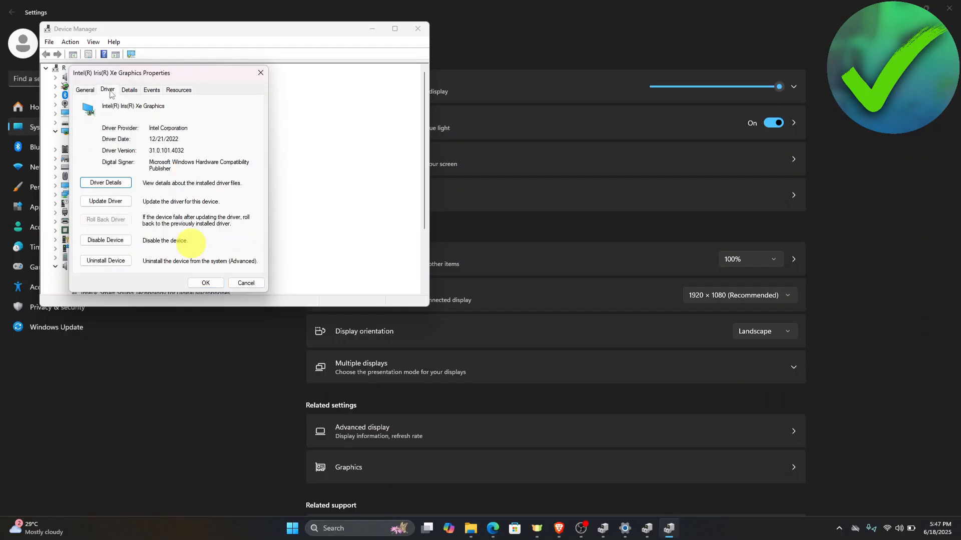
# Run an automatic driver search confirming the best Intel Iris Xe driver is already installed
pyautogui.click(105, 201)
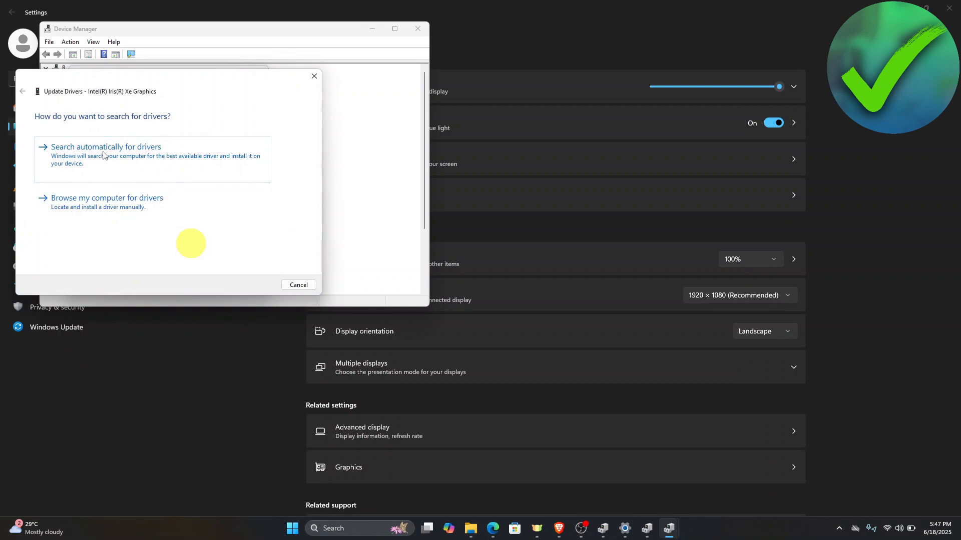
pyautogui.click(105, 147)
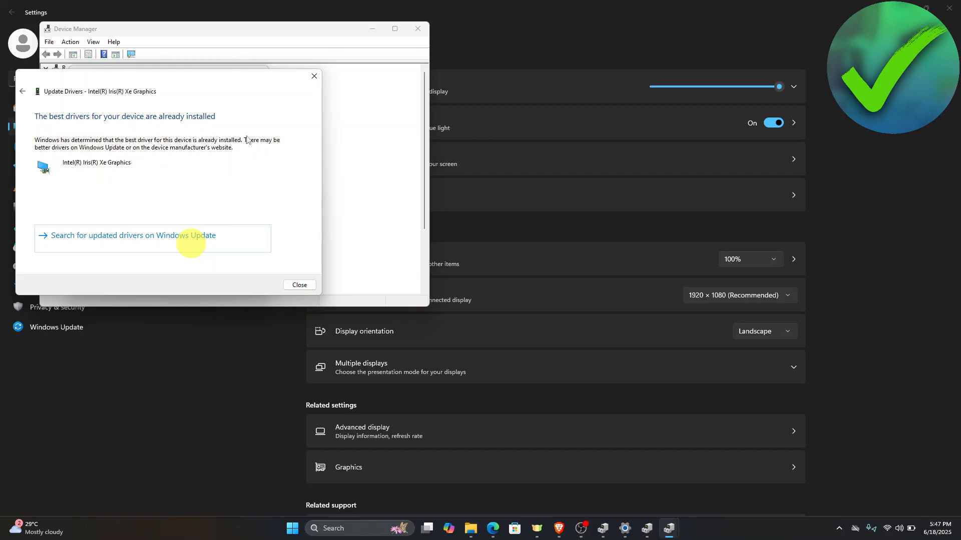
pyautogui.moveTo(163, 153)
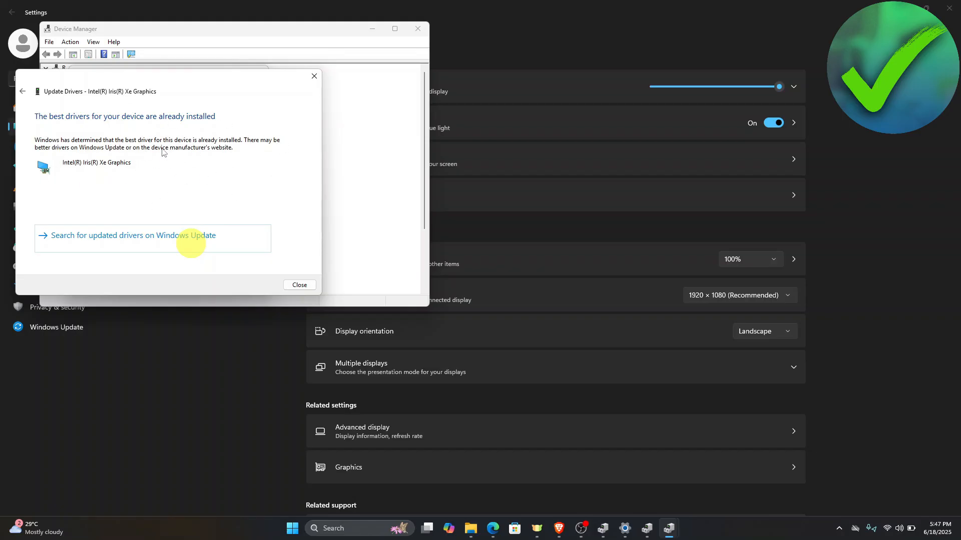
pyautogui.moveTo(141, 174)
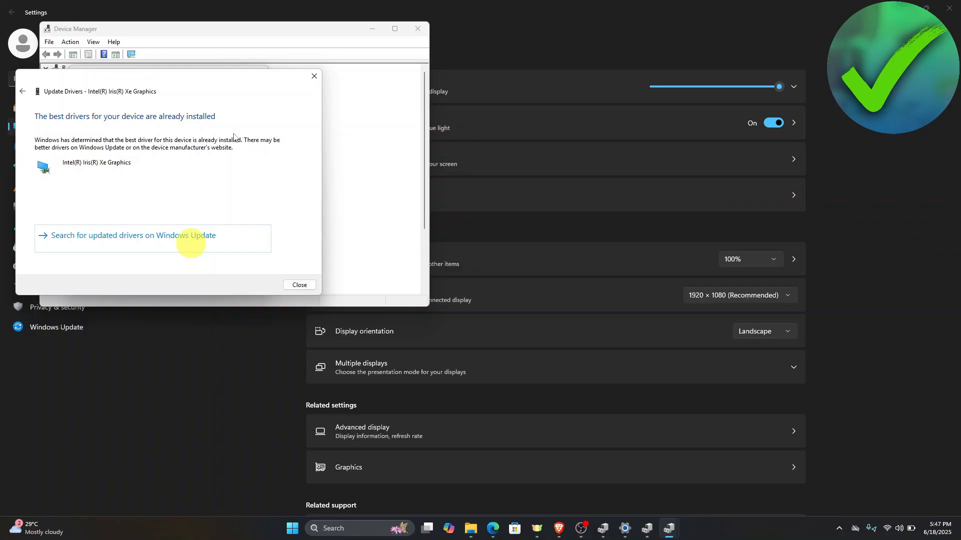
pyautogui.moveTo(261, 189)
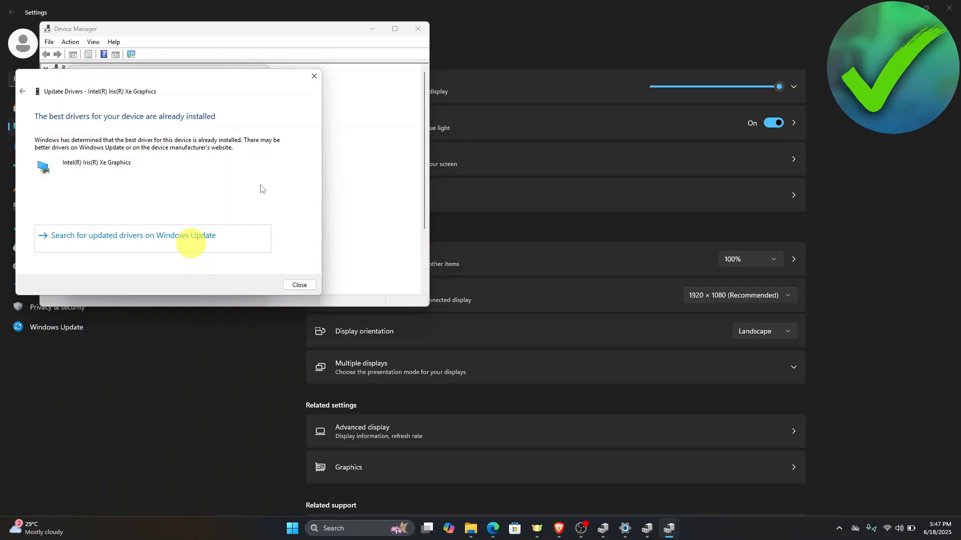